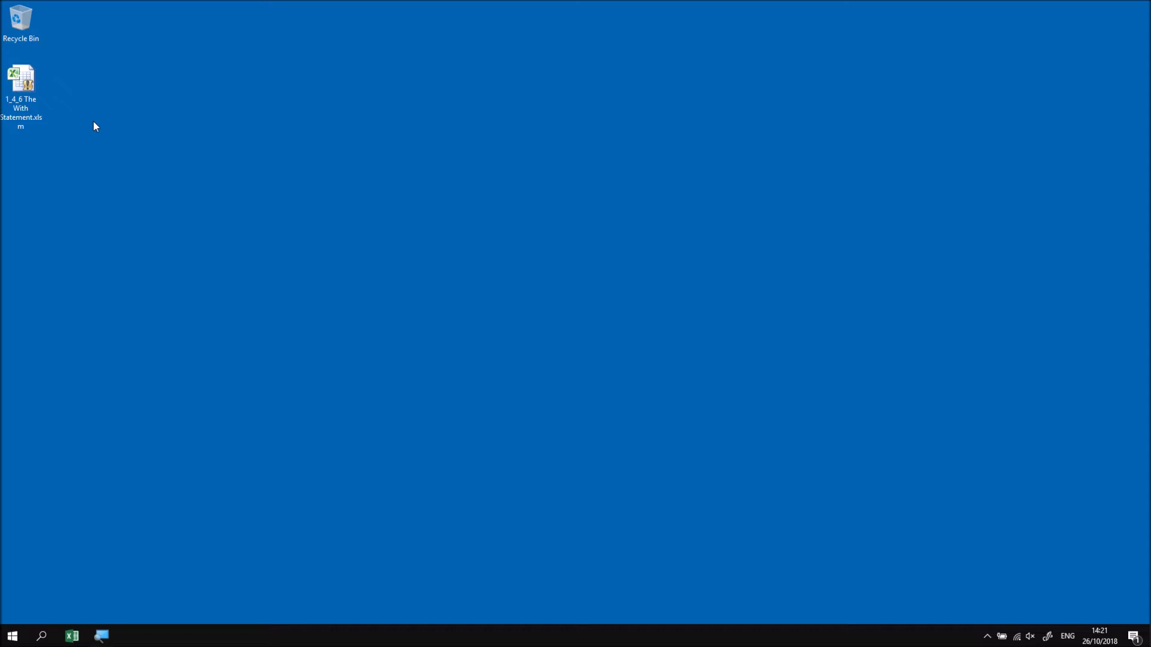
pyautogui.moveTo(82, 99)
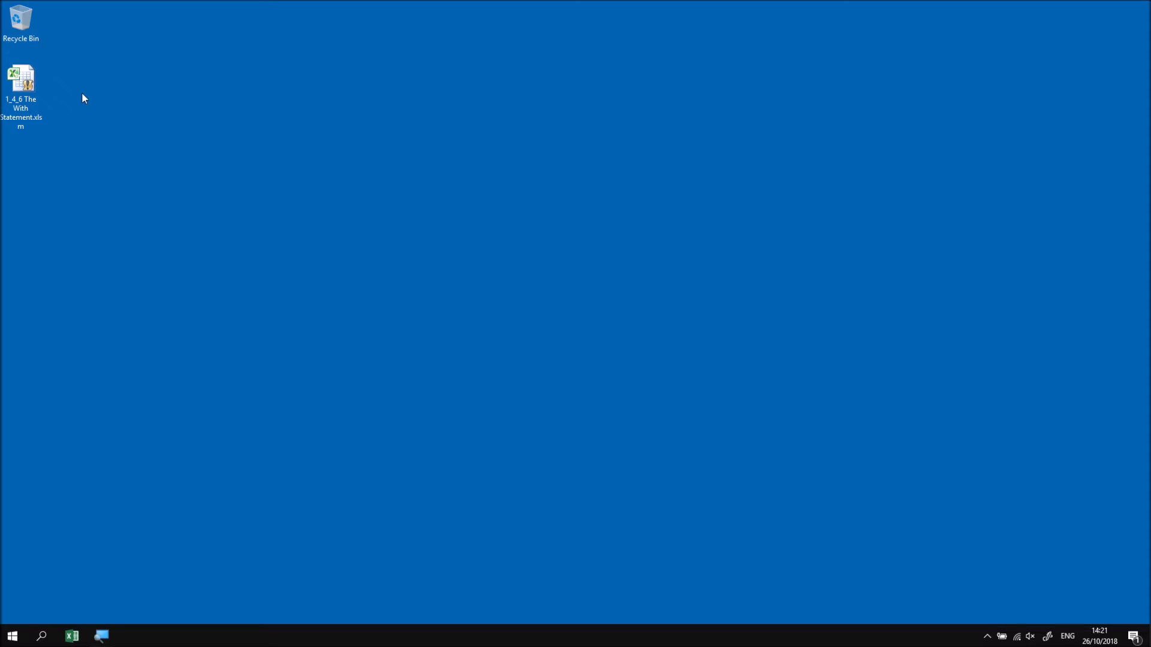
# Open the 1_4_6 The With Statement workbook from the desktop and enable its macros
pyautogui.click(23, 73)
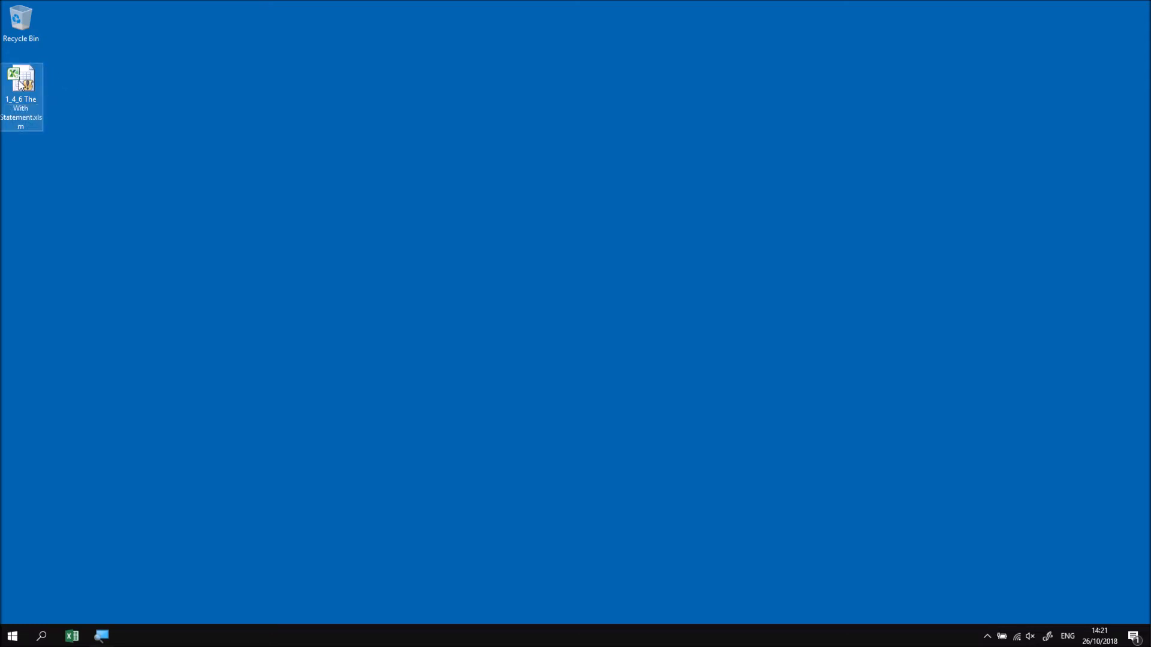
pyautogui.doubleClick(24, 73)
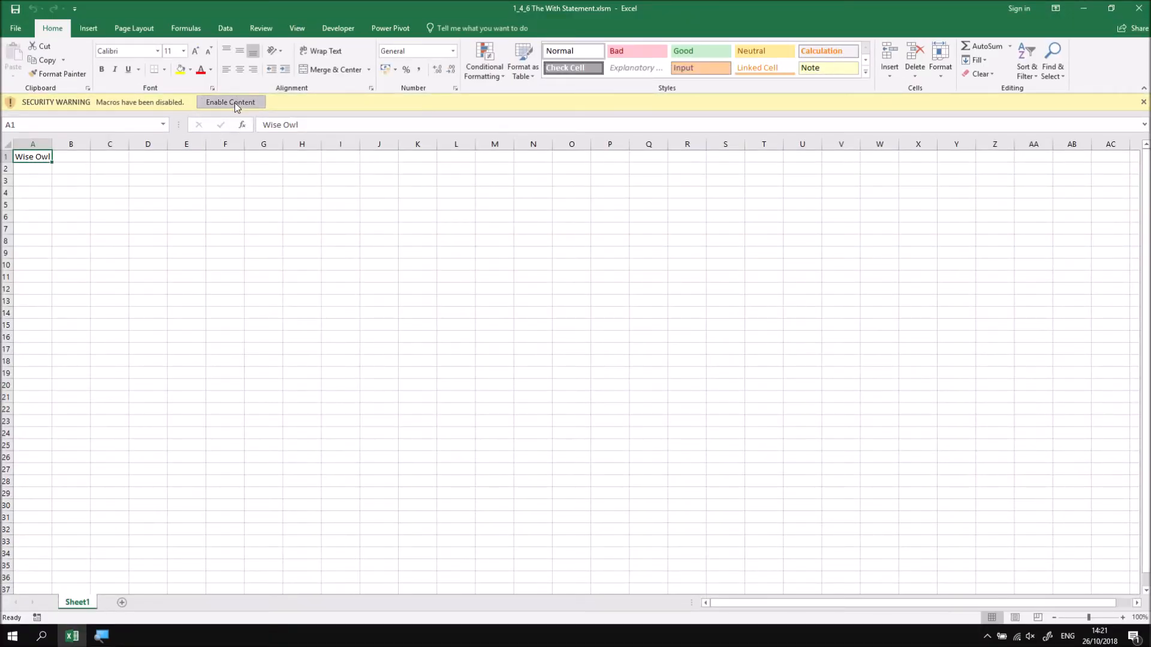
pyautogui.click(230, 102)
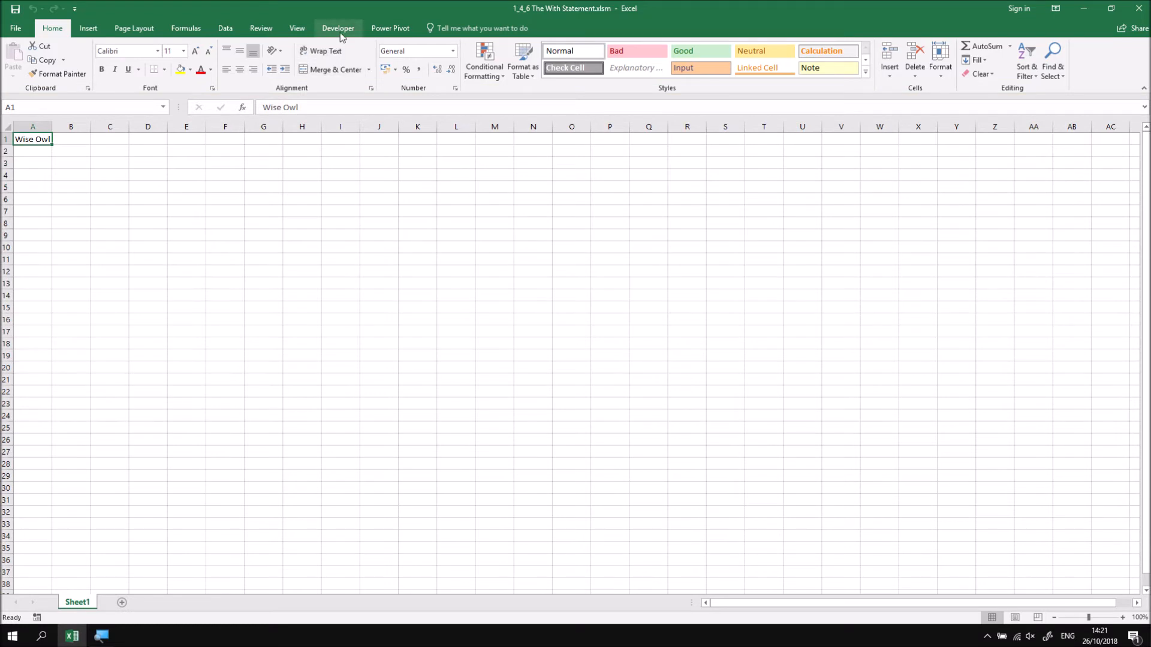
# Show Module1's Not_Using_With code in the Visual Basic editor and place the cursor below End Sub
pyautogui.click(338, 29)
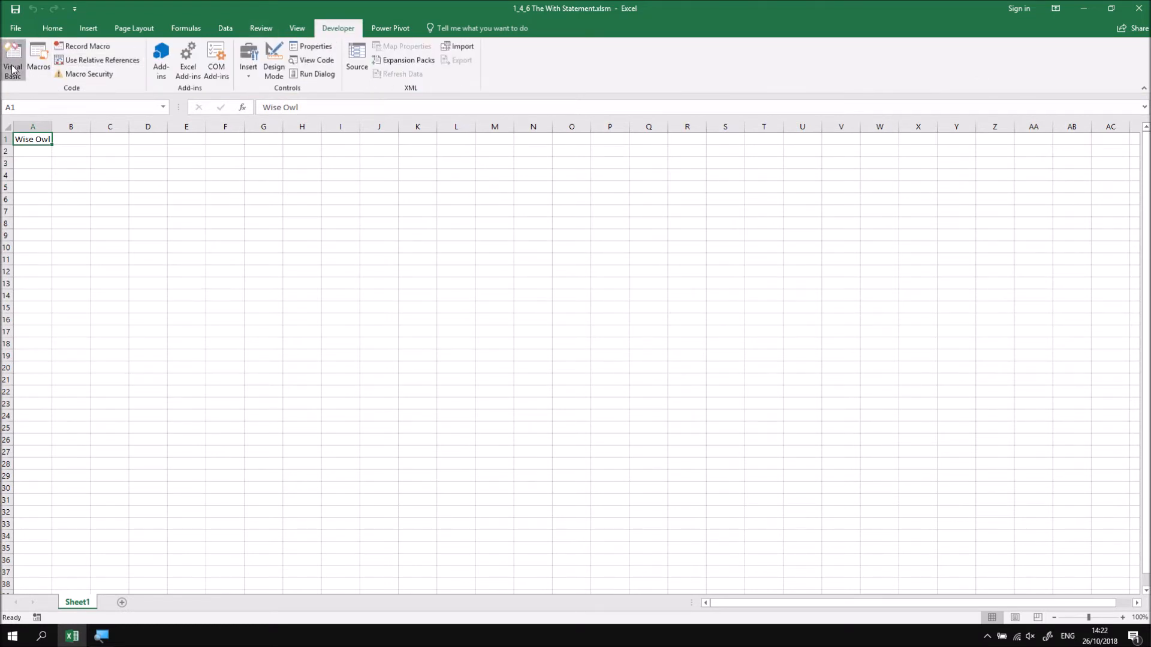
pyautogui.click(13, 54)
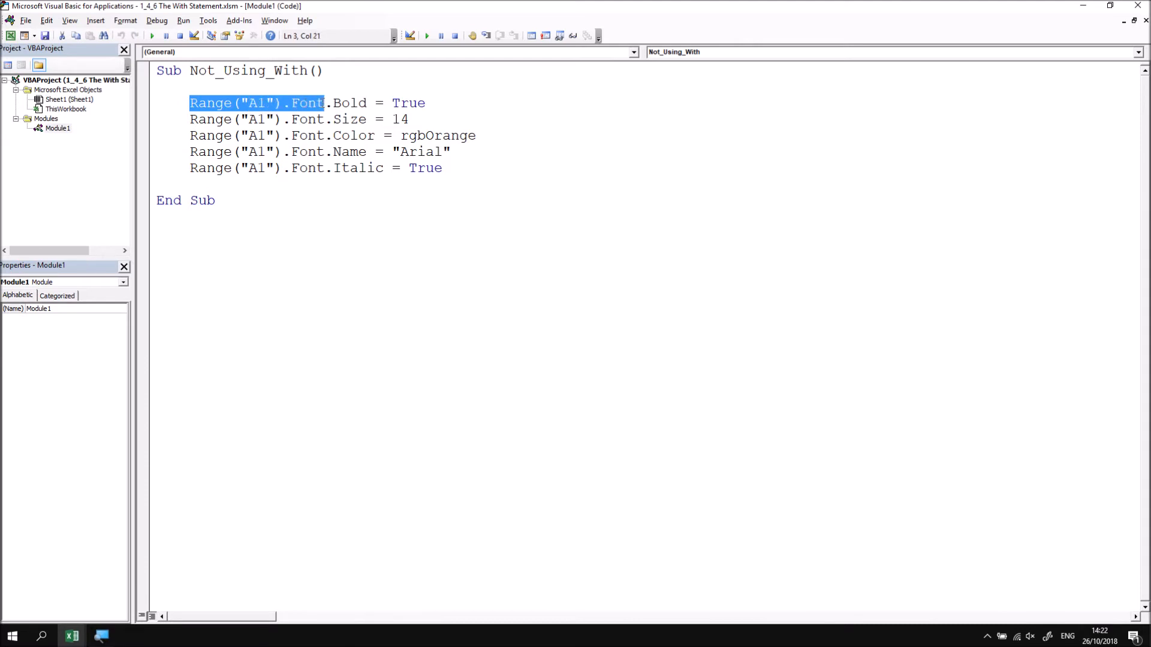
pyautogui.doubleClick(345, 119)
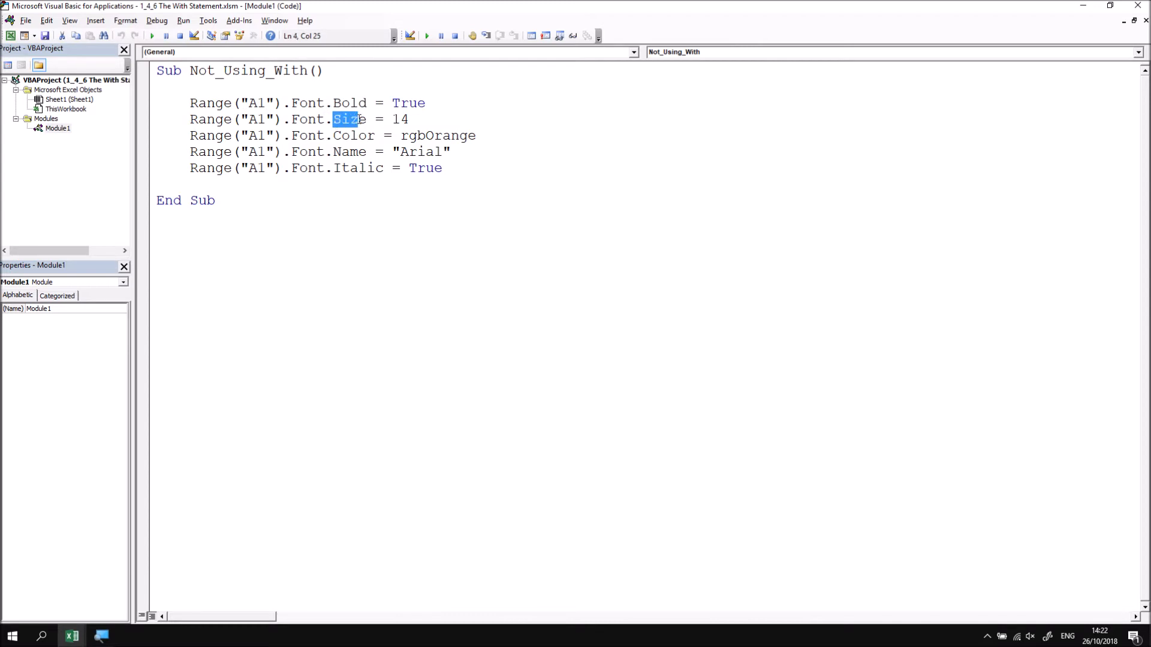
pyautogui.moveTo(335, 191)
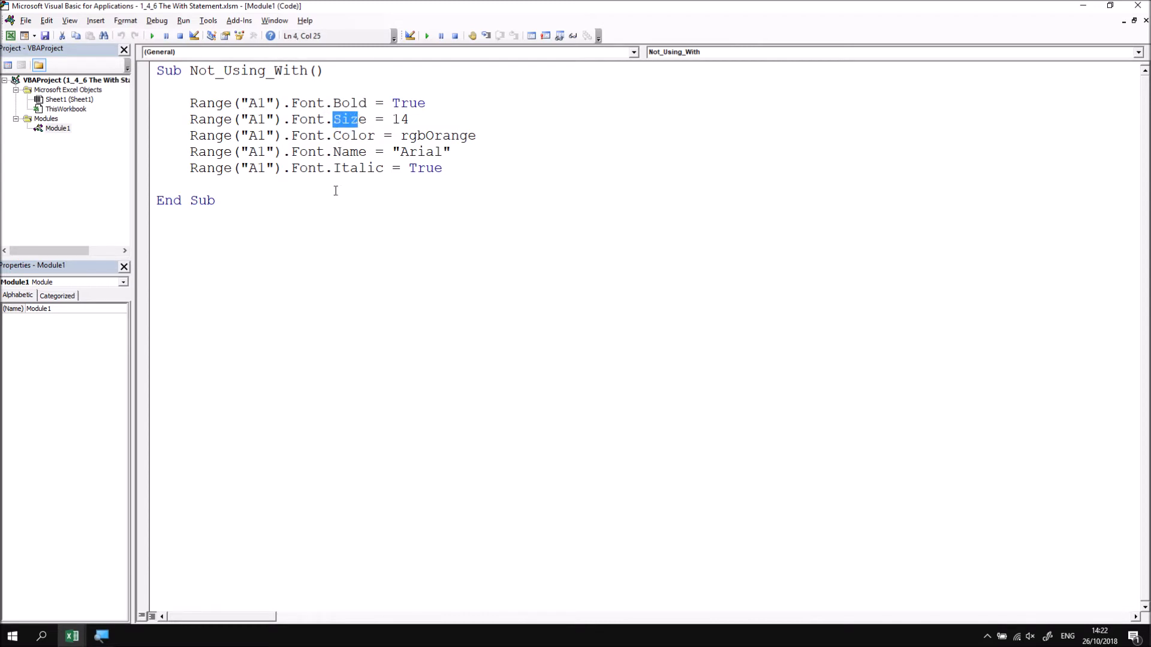
pyautogui.doubleClick(210, 118)
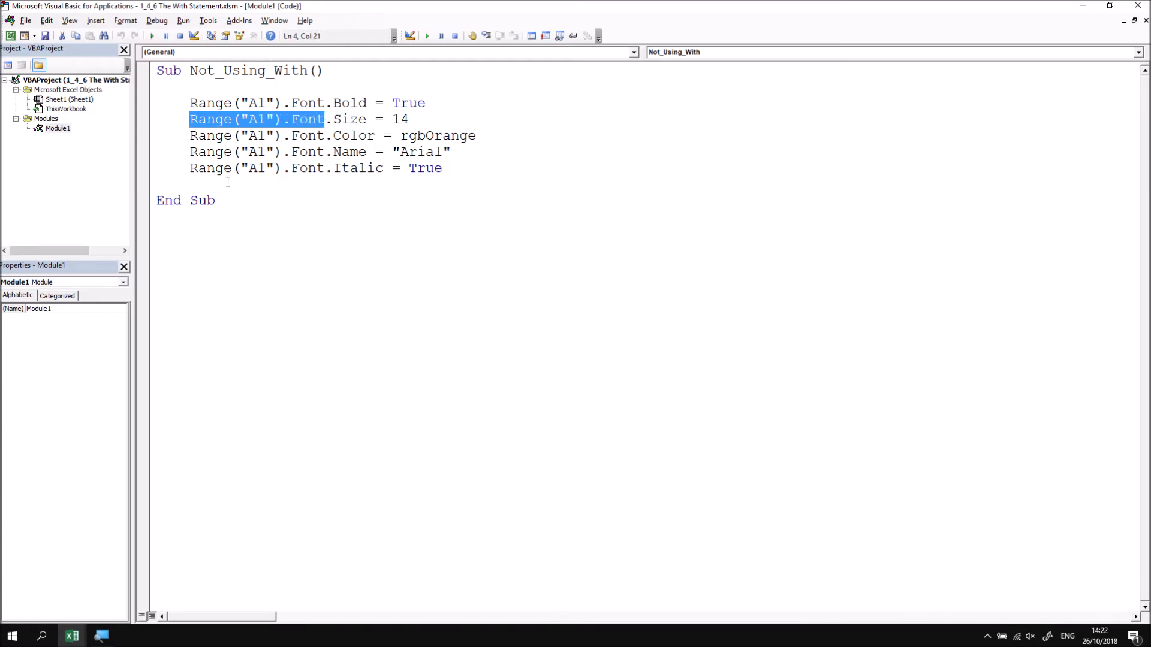
pyautogui.click(258, 218)
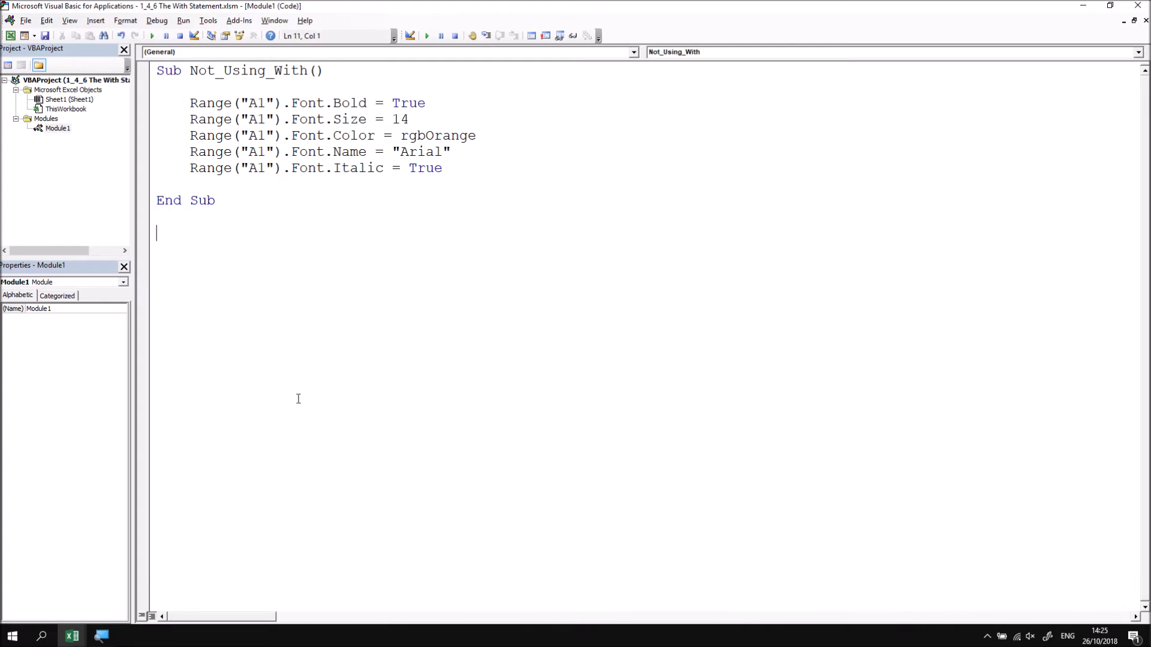
# Write Sub Using_With() with a With Range("A1").Font block and begin a font property line
pyautogui.write('sub')
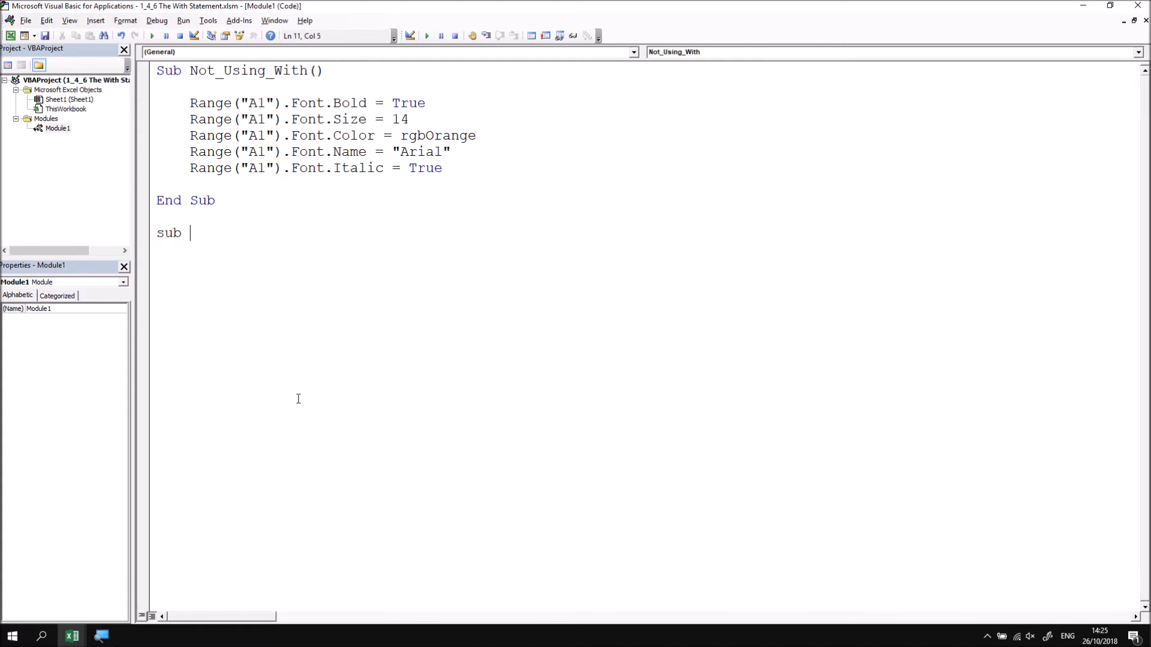
pyautogui.write('Using_With(')
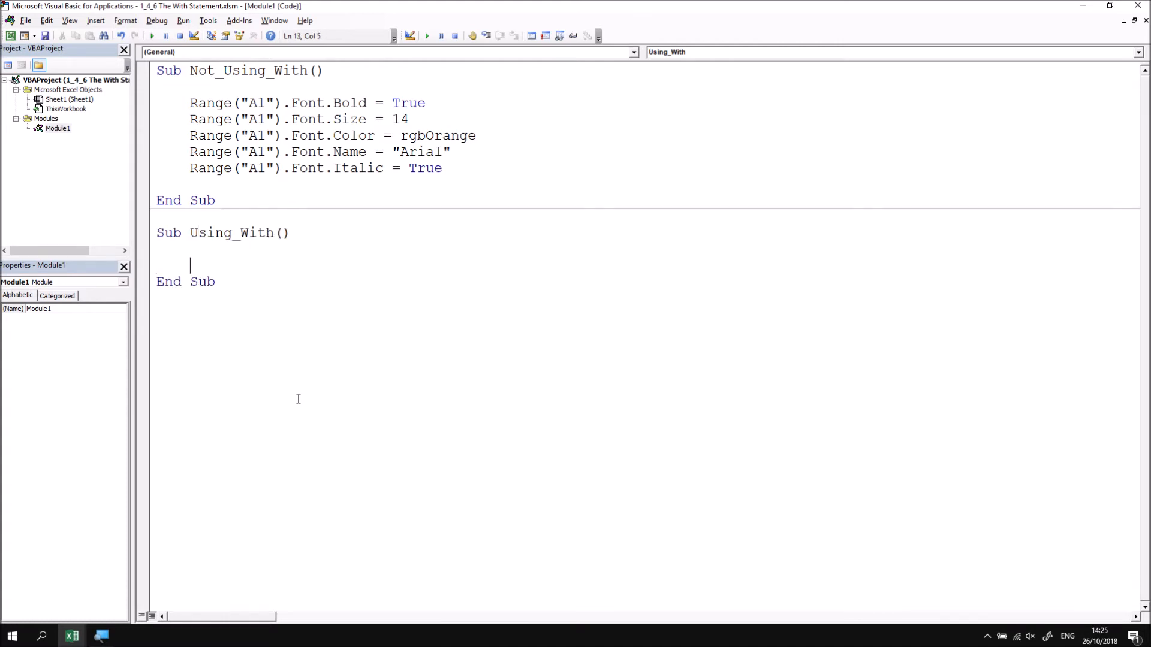
pyautogui.write('with')
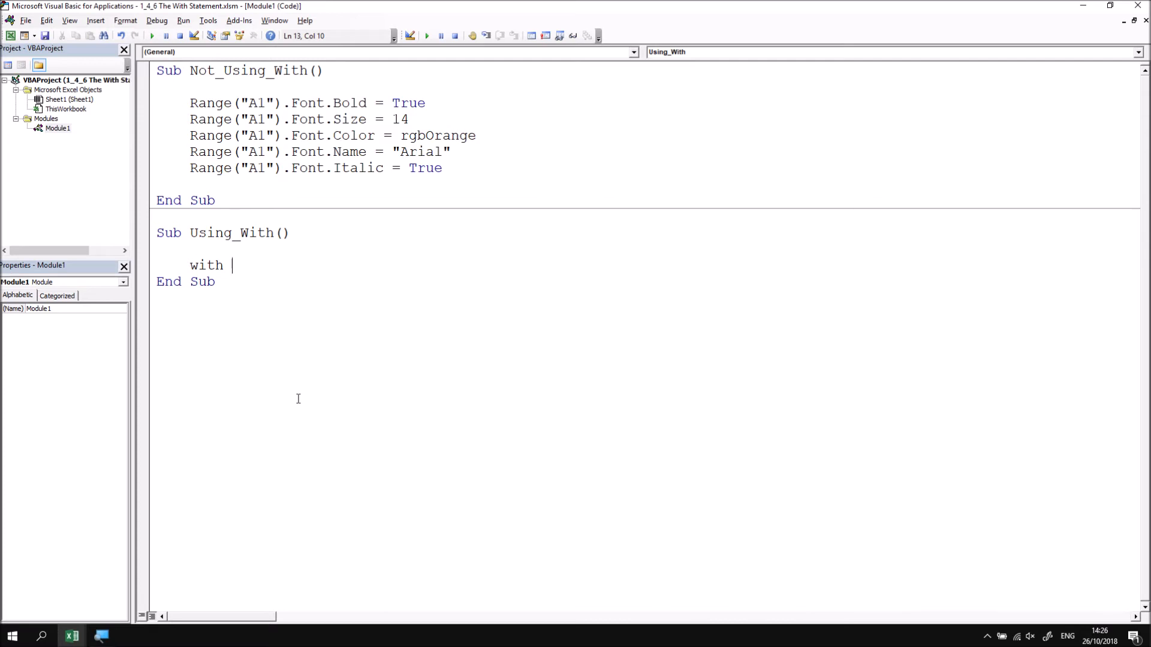
pyautogui.write('range(!')
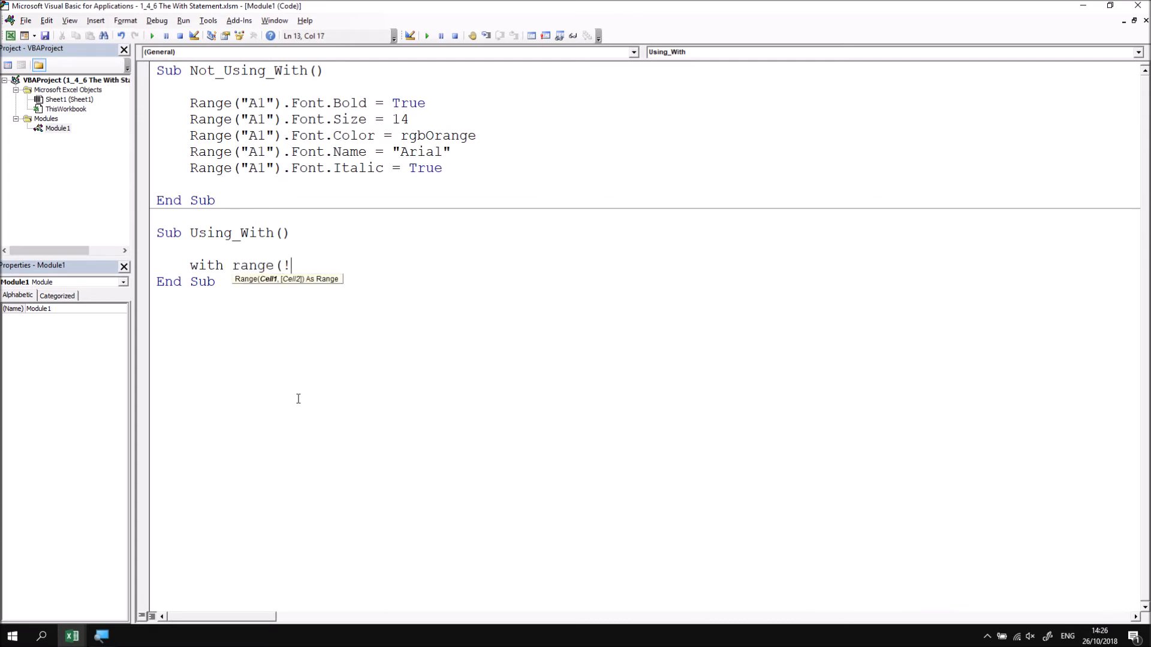
pyautogui.write('"A1")')
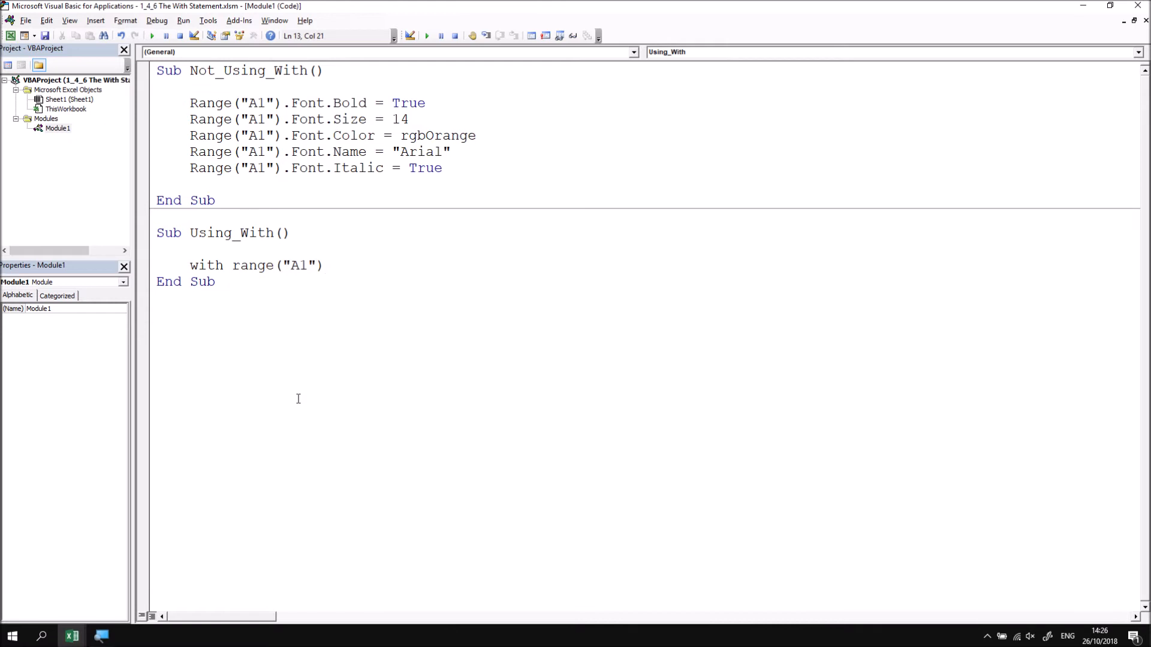
pyautogui.write('.font')
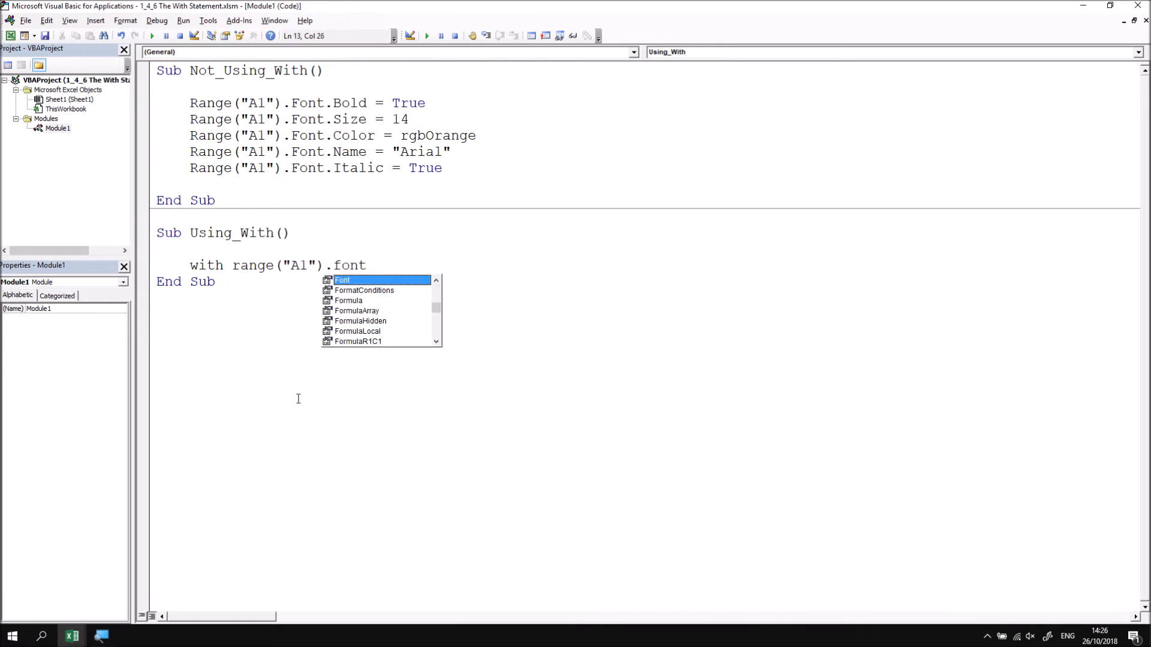
pyautogui.press('Enter')
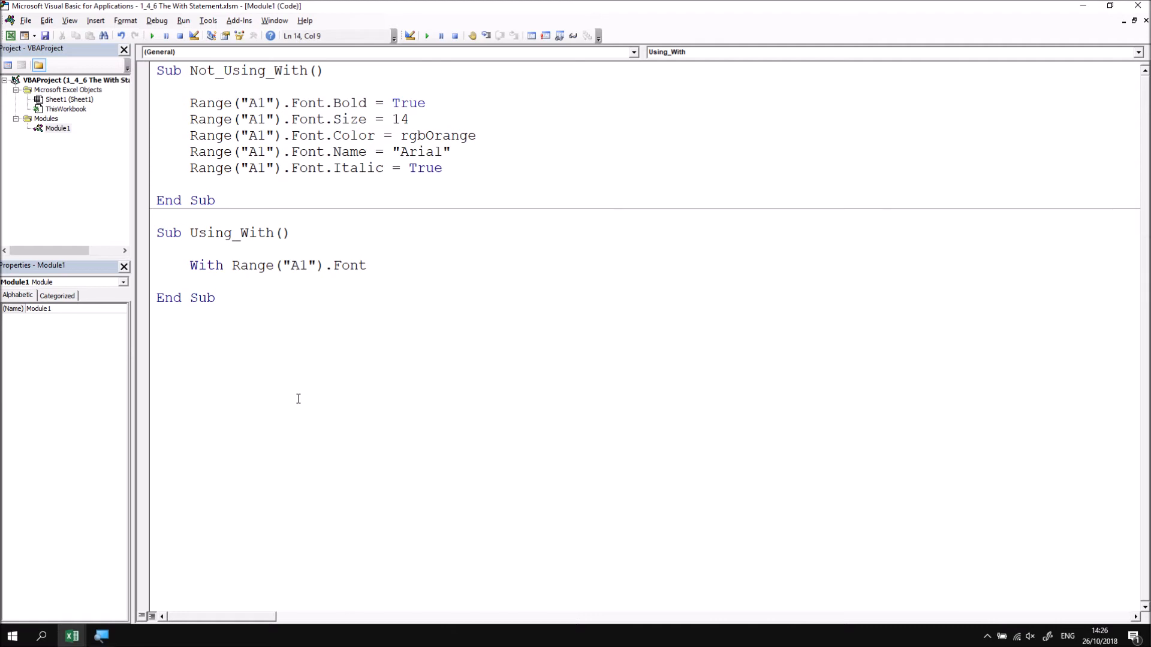
pyautogui.write('.')
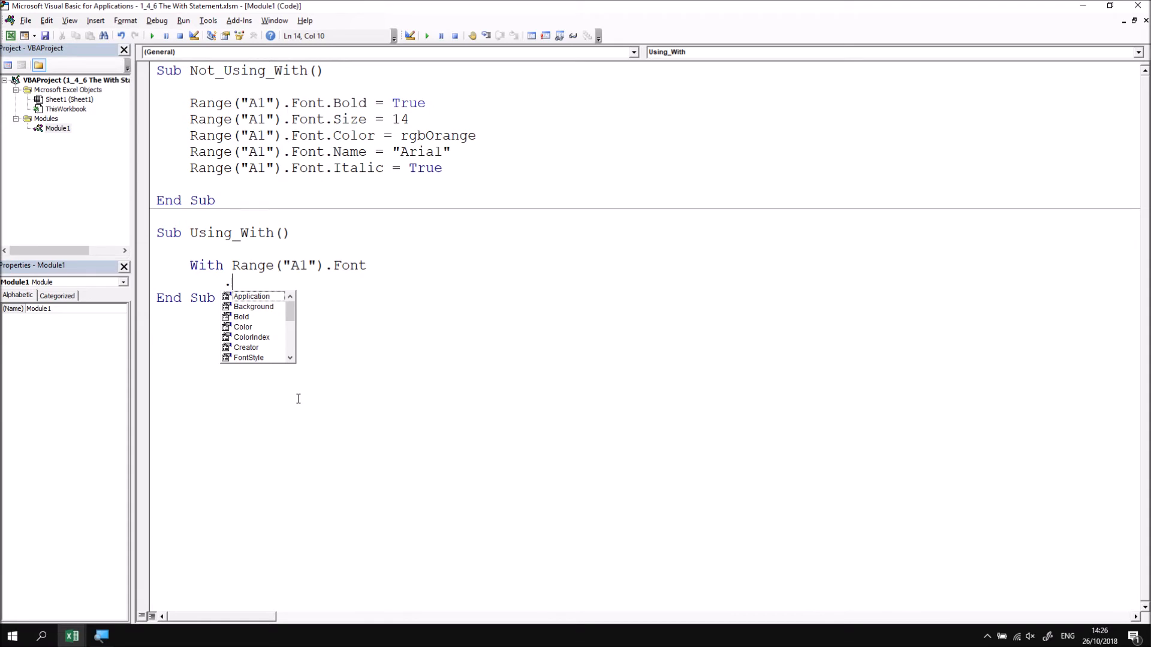
pyautogui.moveTo(184, 294)
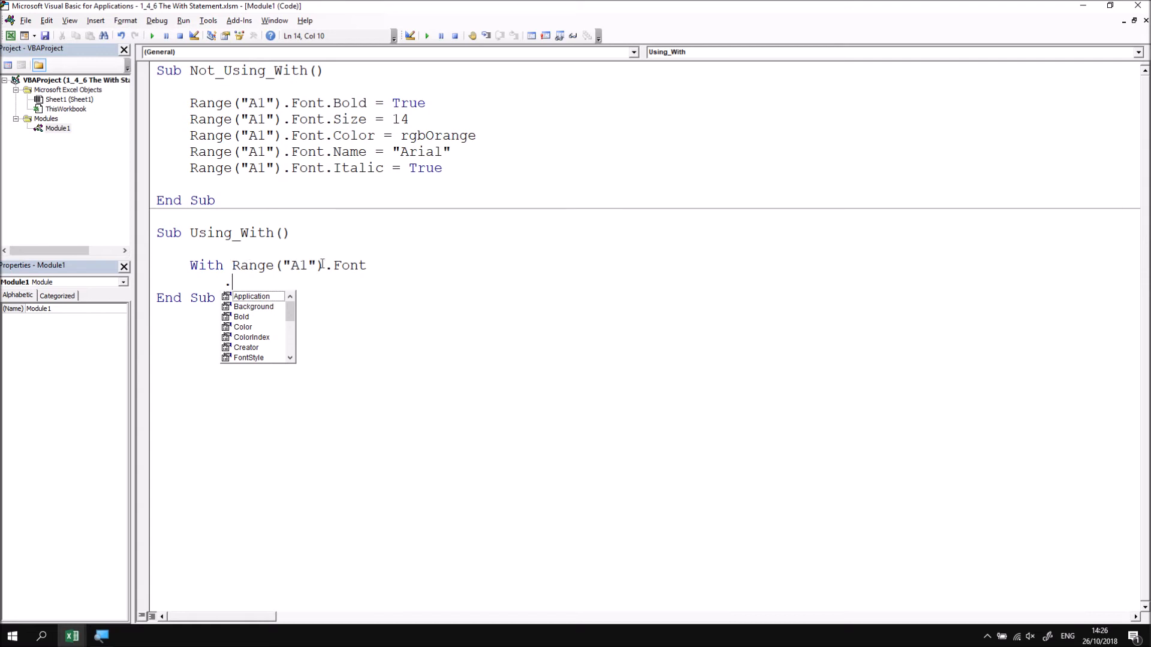
pyautogui.moveTo(374, 280)
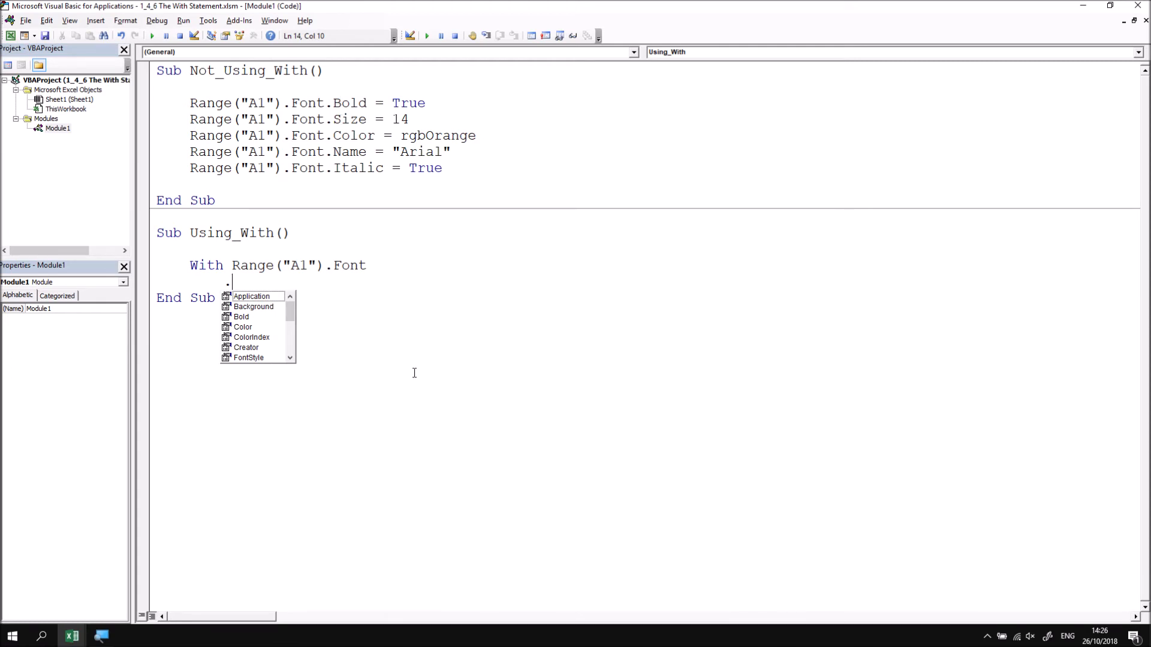
# Set .Bold = True, .Size = 14 and .Color = rgbOrange inside the With block
pyautogui.write('Bold =')
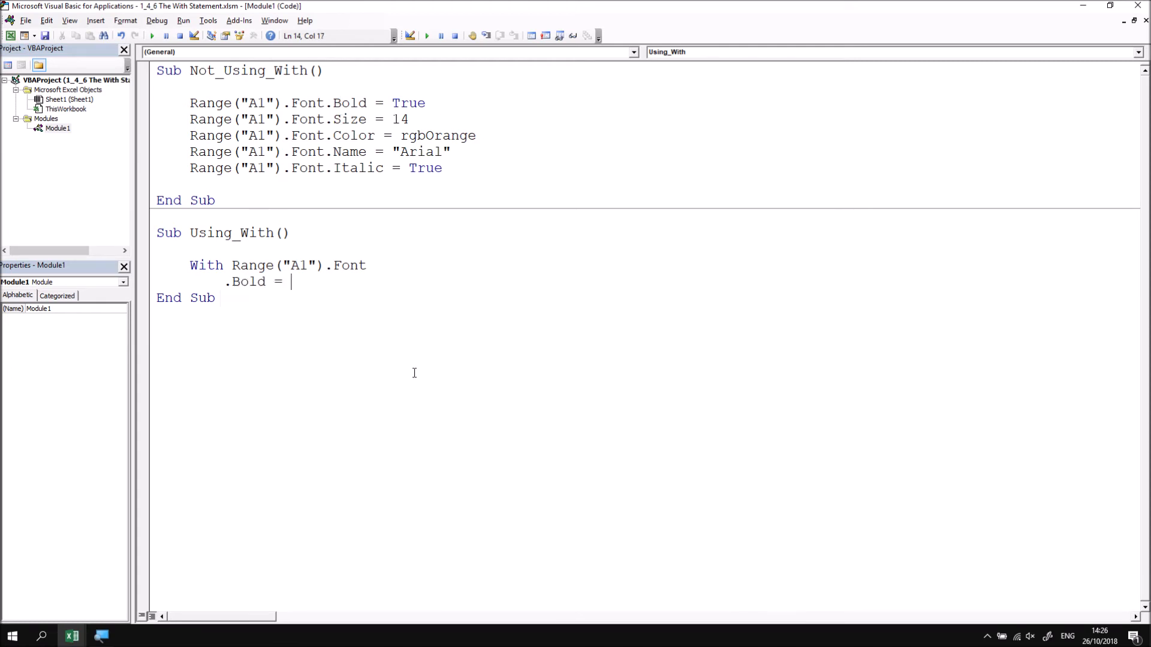
pyautogui.write('True')
pyautogui.write('.')
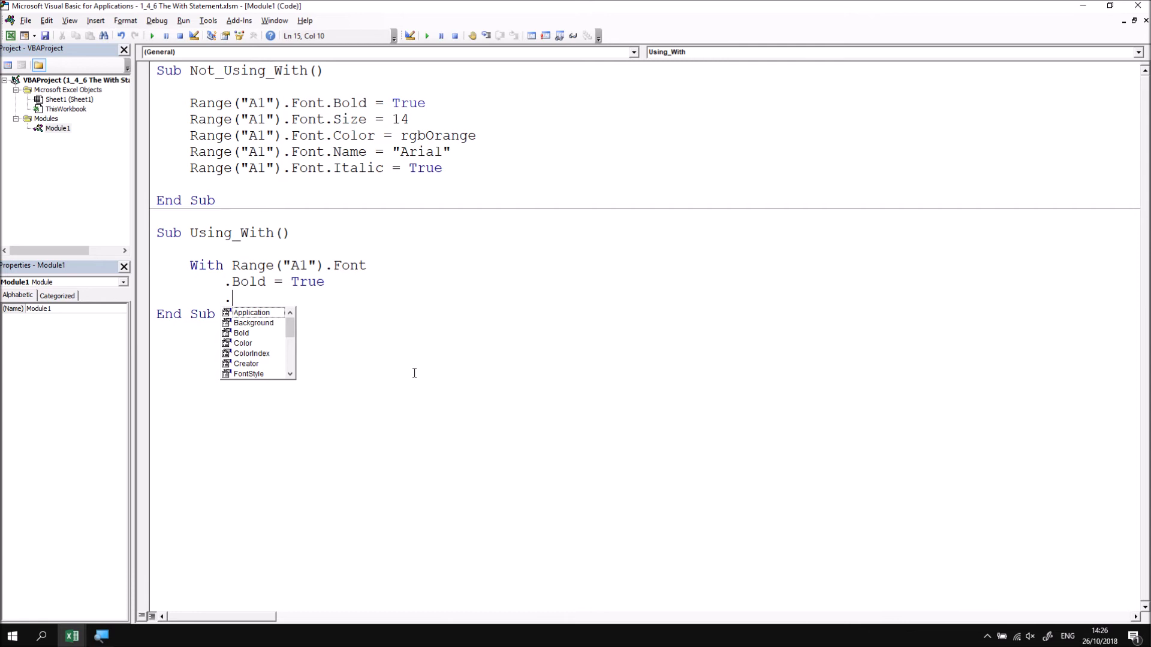
pyautogui.write('siz')
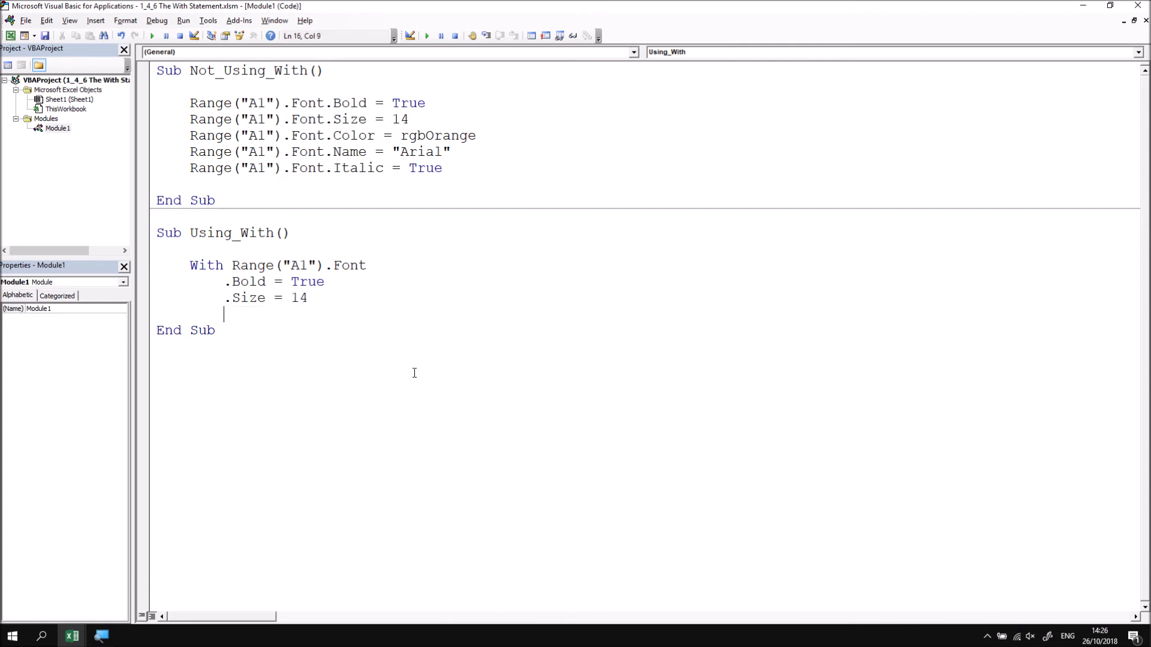
pyautogui.write('.color = r')
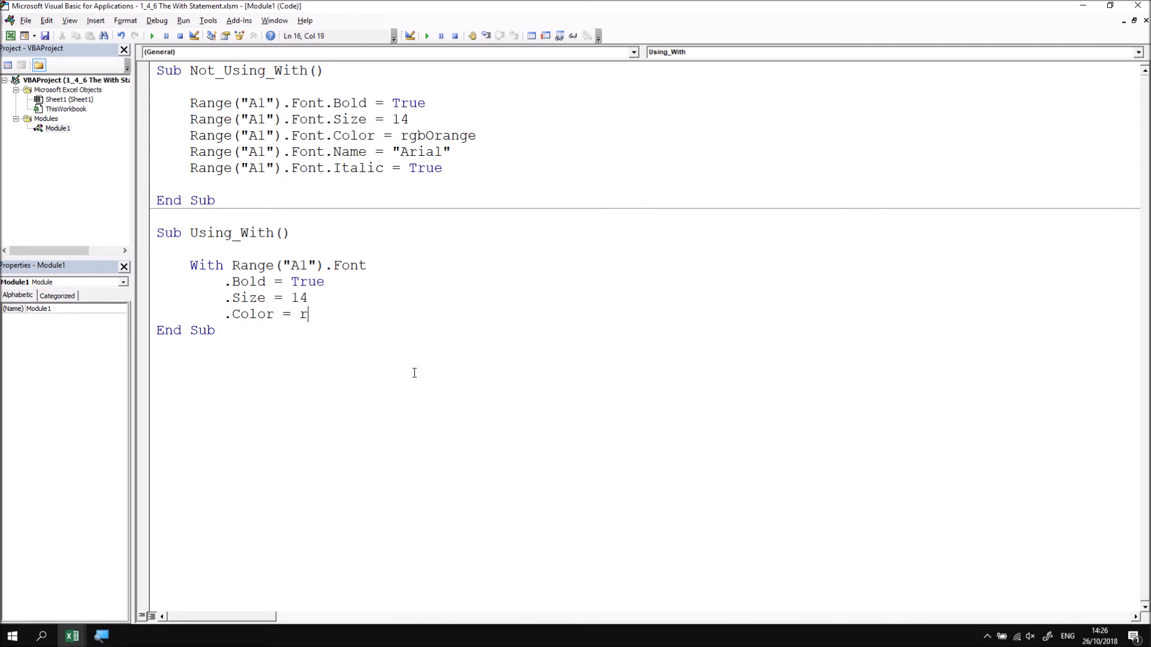
pyautogui.write('gborange')
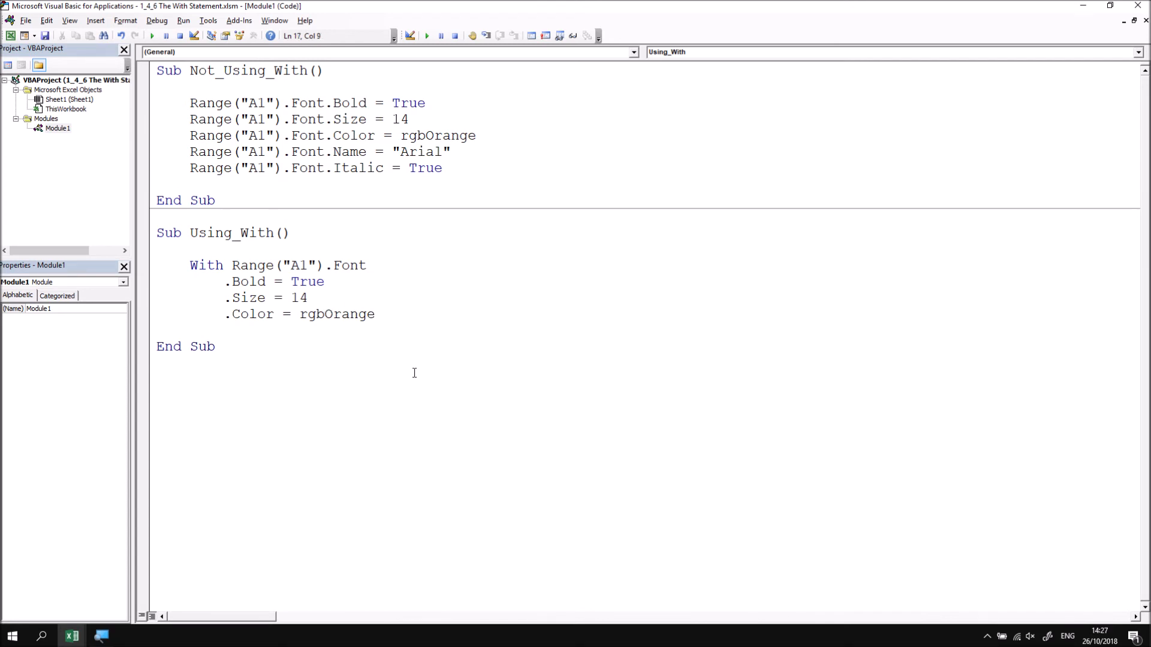
# Add .Name = "Arial" and .Italic = True, then close the block with End With
pyautogui.write('.Name =')
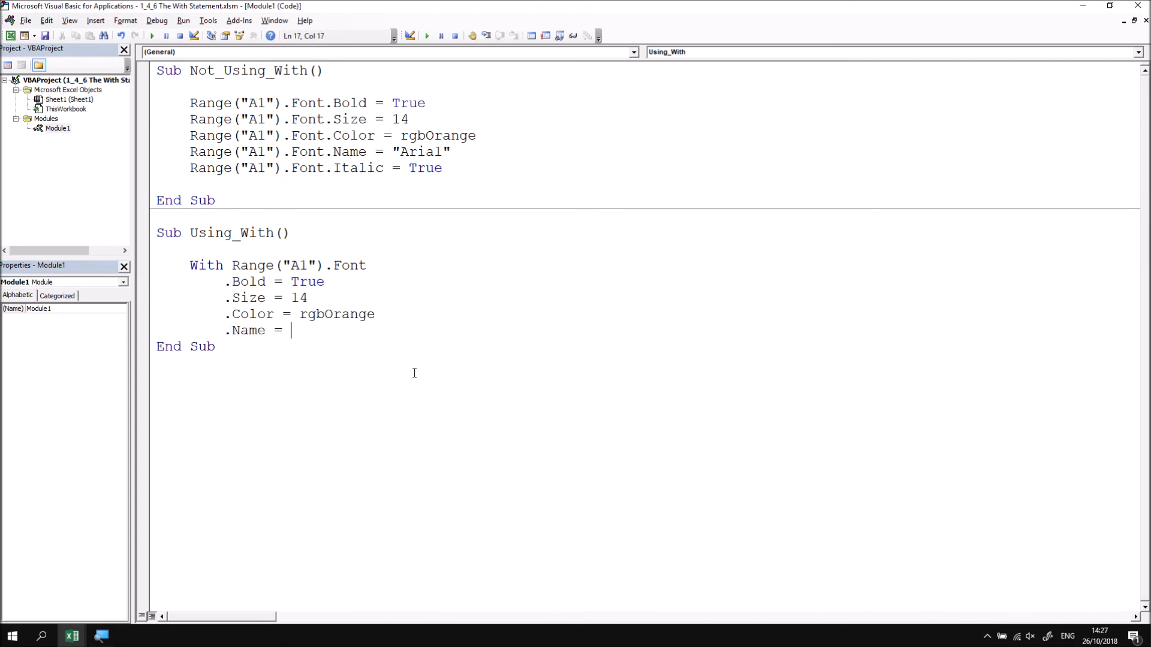
pyautogui.write('""')
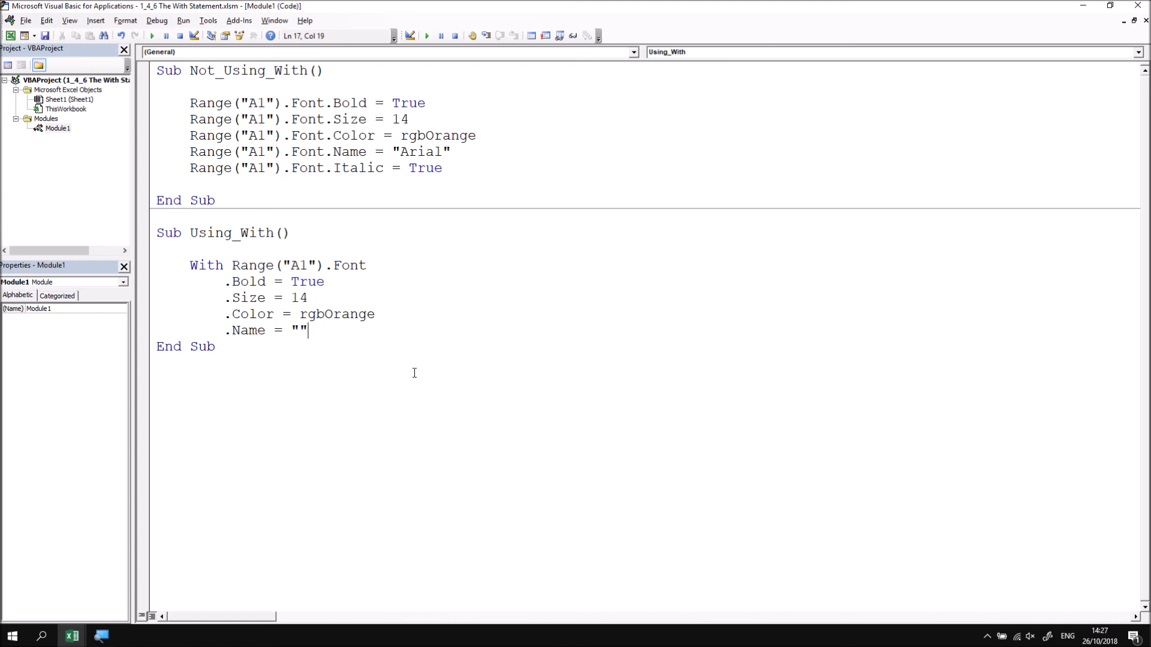
pyautogui.write('Arial')
pyautogui.write('.Italic')
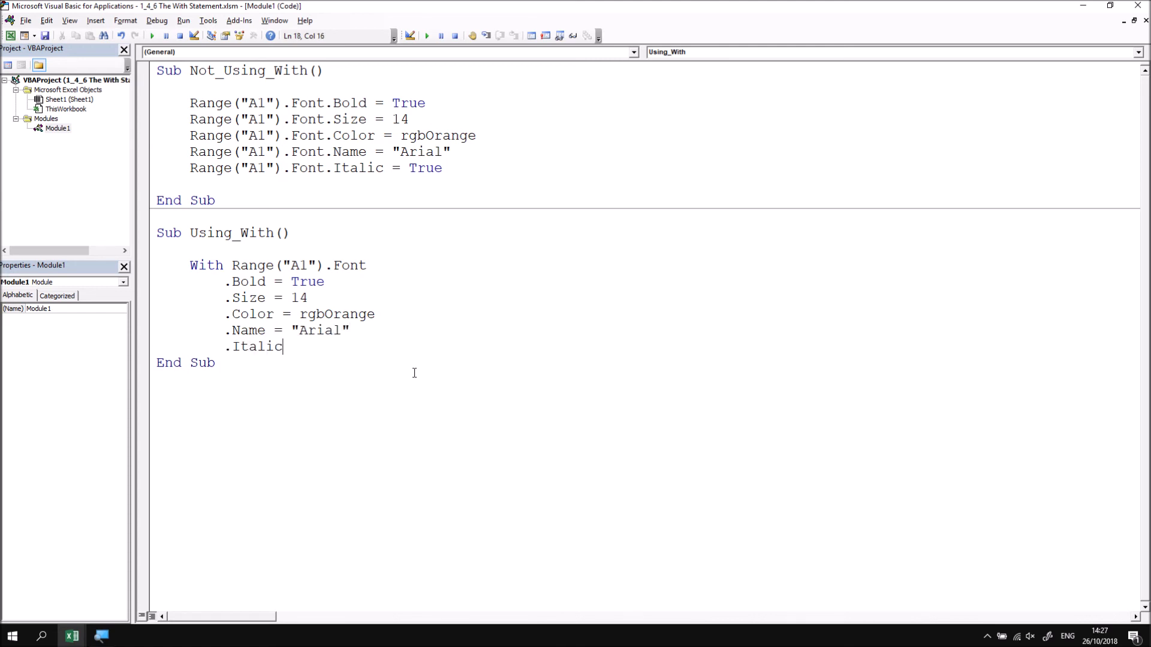
pyautogui.write('= true')
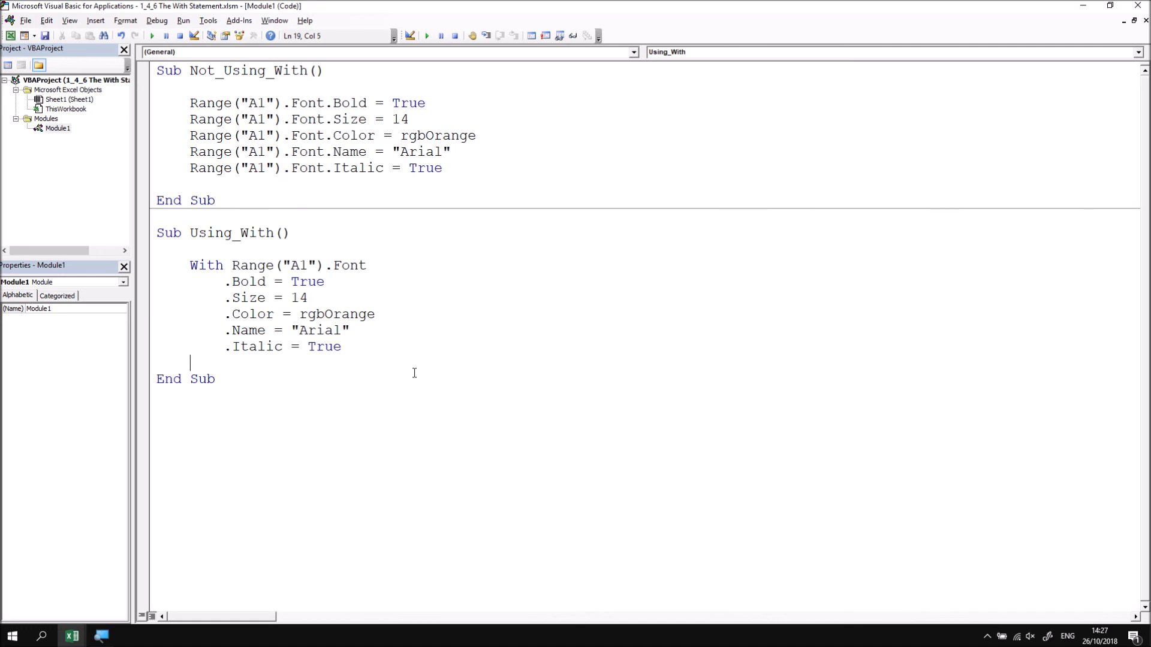
pyautogui.write('end wit')
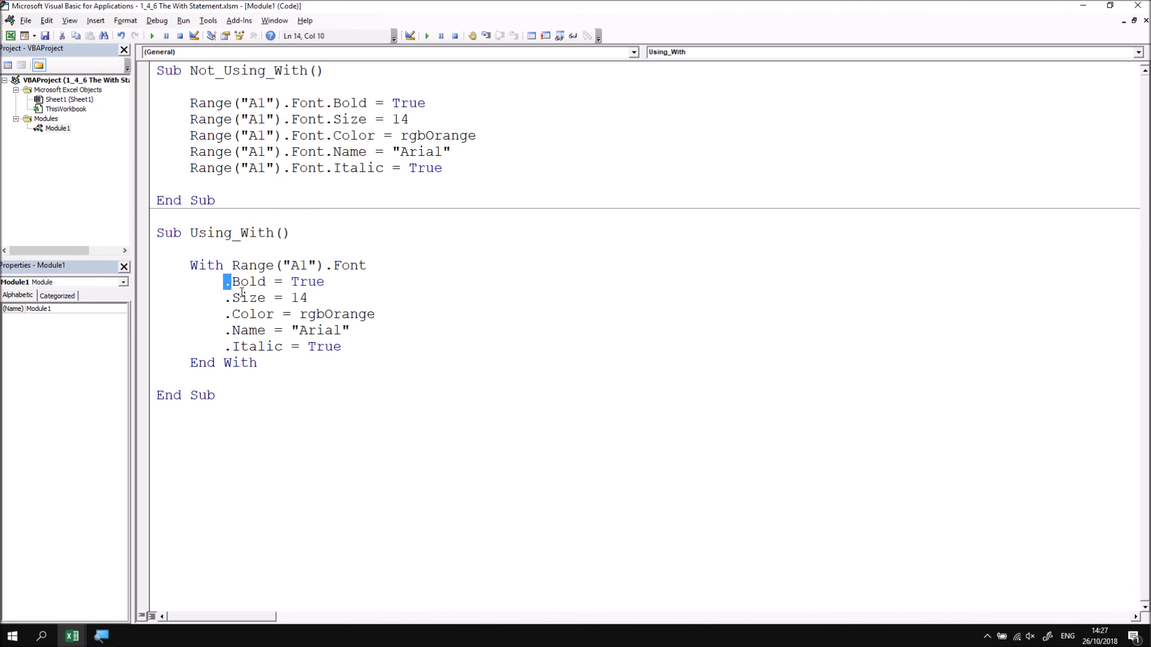
# Highlight the five property lines inside the With block, then clear the selection
pyautogui.moveTo(226, 280); pyautogui.dragTo(276, 346)
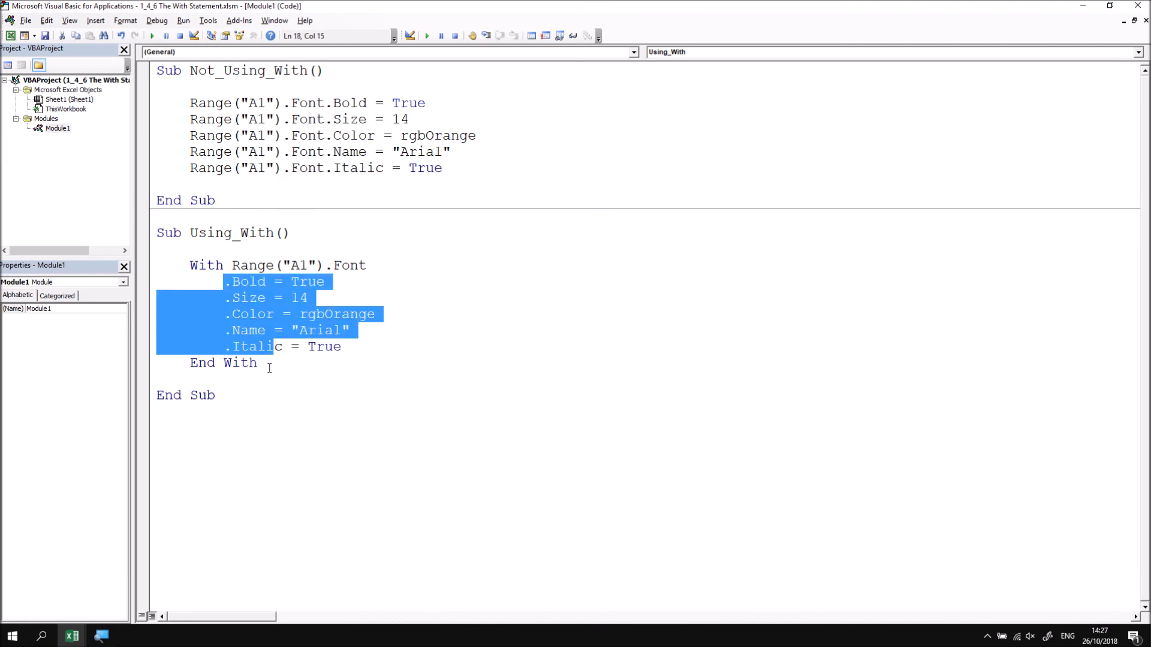
pyautogui.click(223, 379)
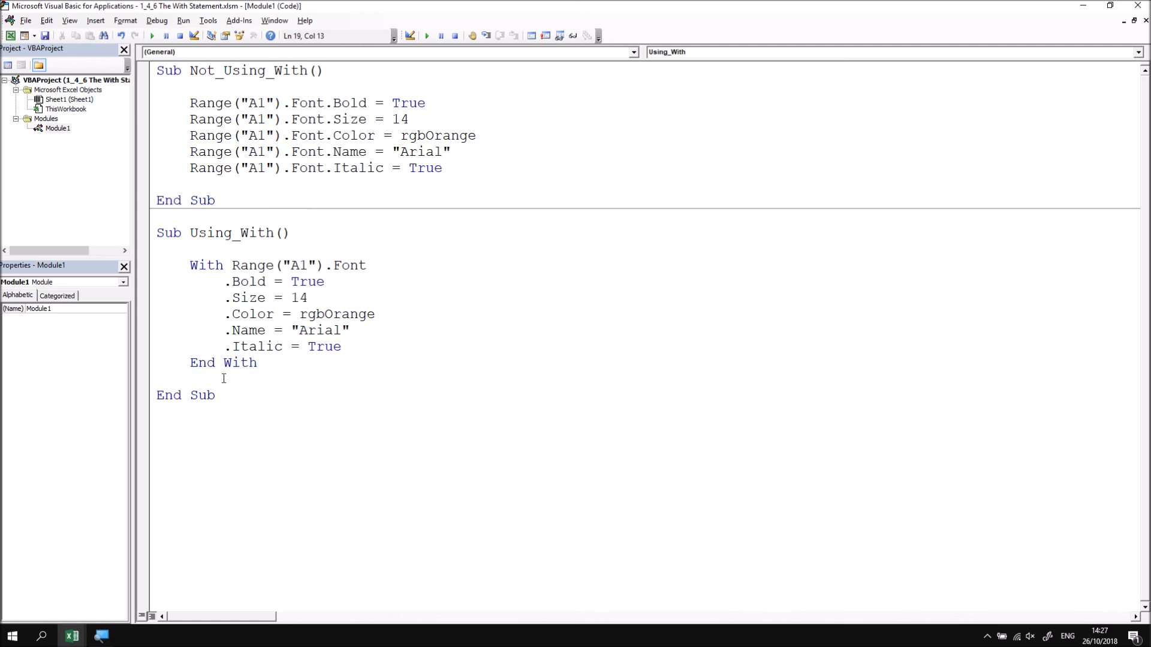
pyautogui.click(222, 379)
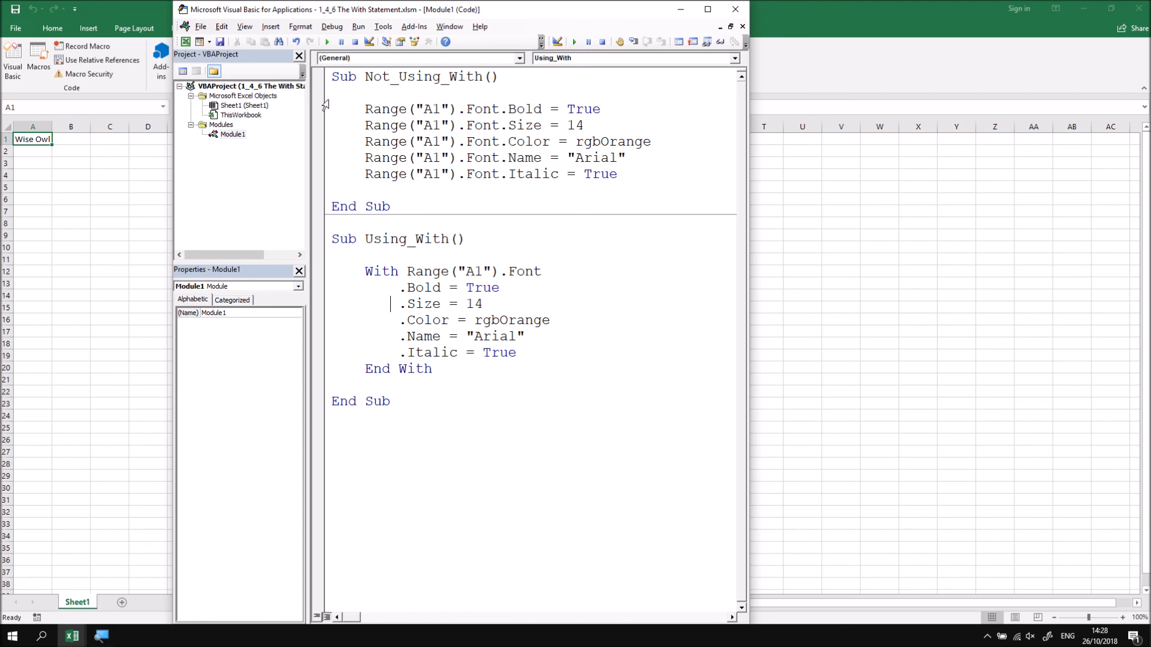
# Run Using_With to format A1's Wise Owl text, then maximize the code editor again
pyautogui.click(326, 41)
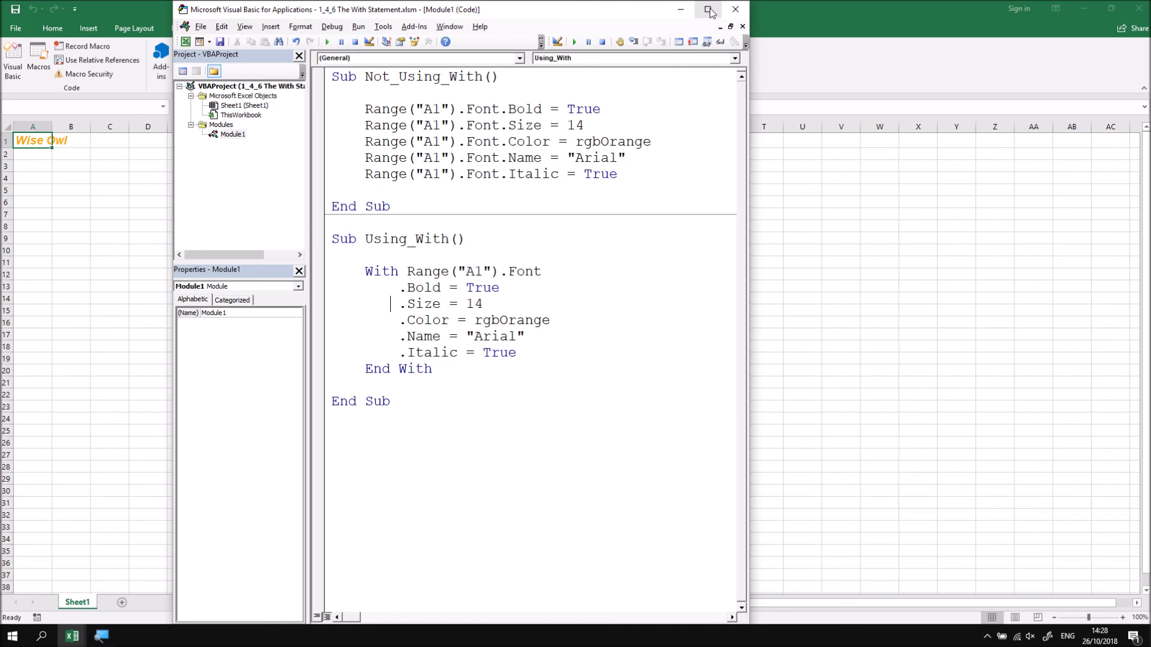
pyautogui.click(707, 10)
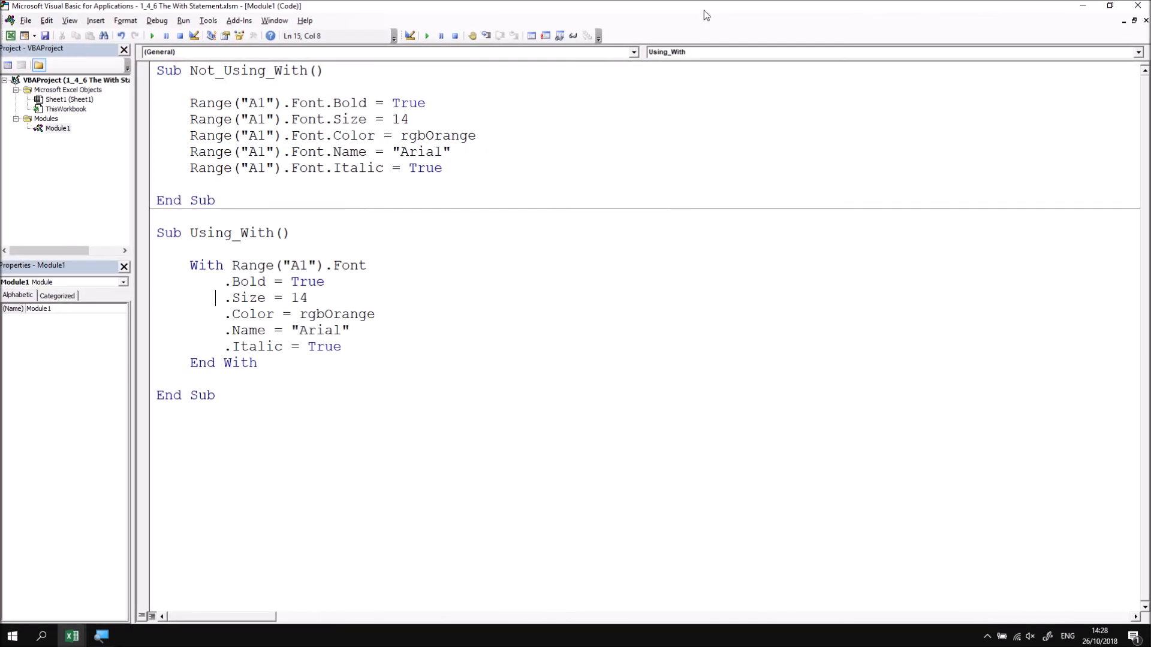